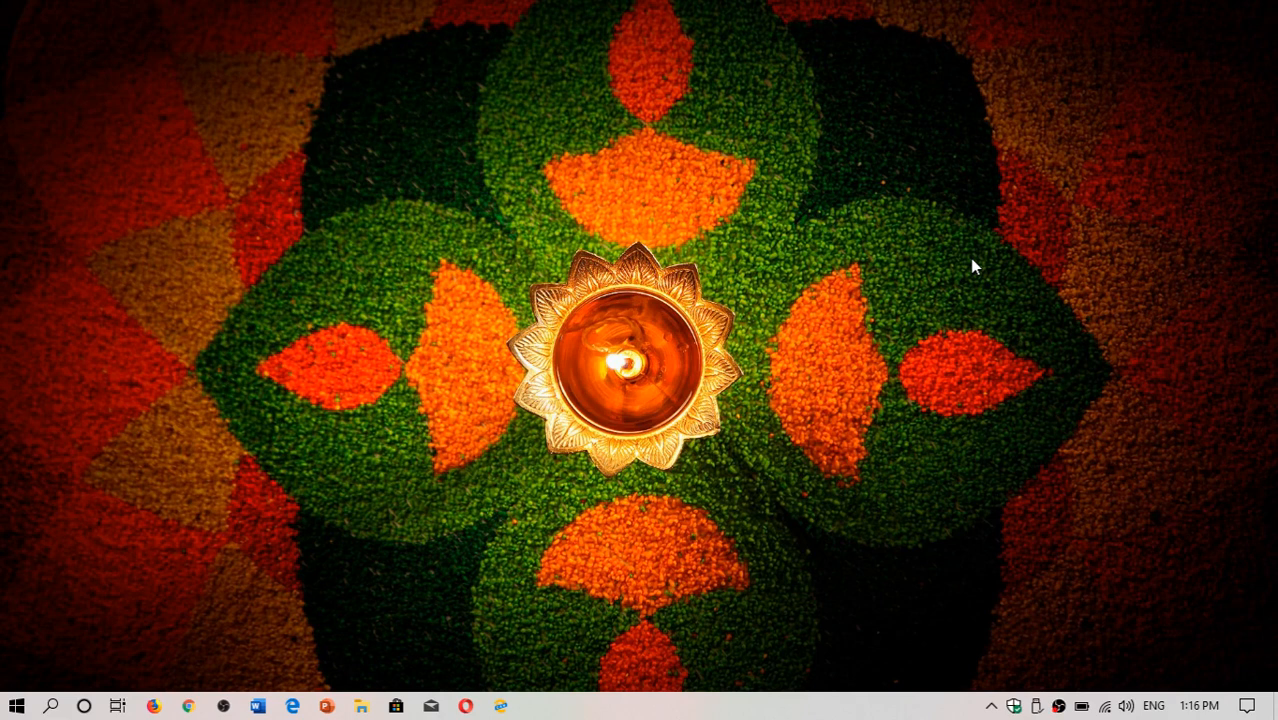
mouse_move(52, 705)
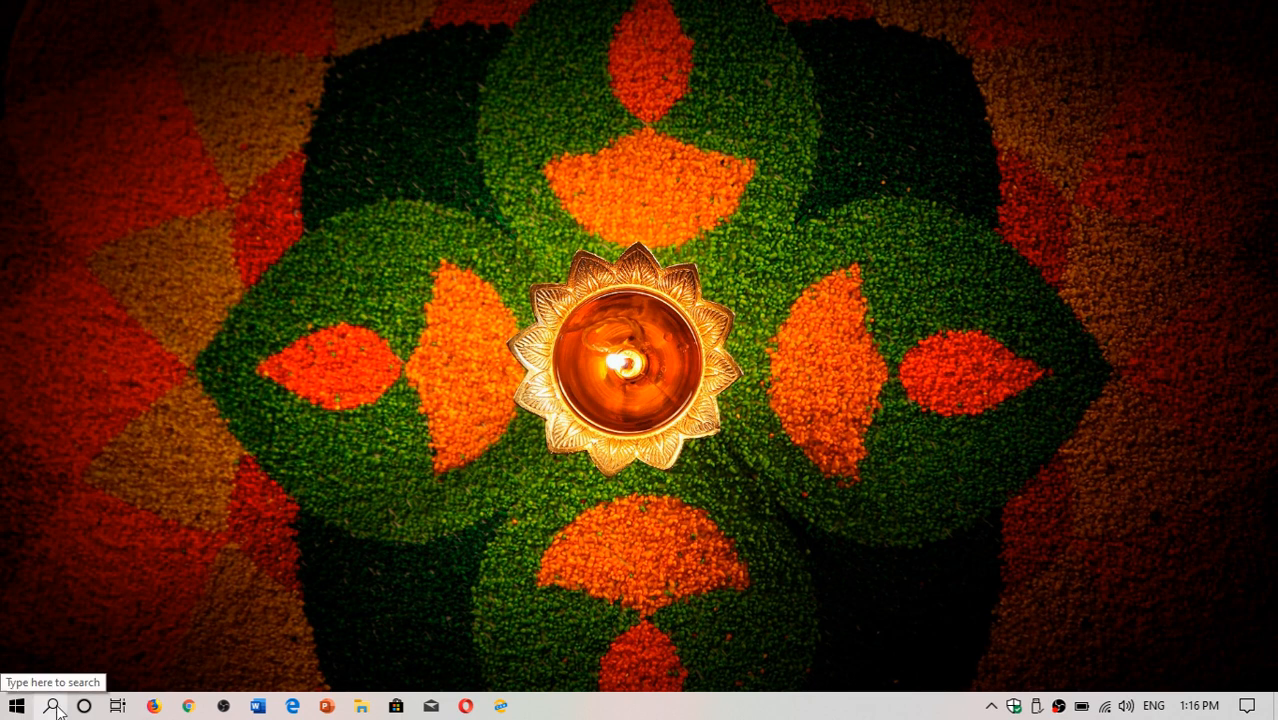
Search Windows for "twi" to find and launch the Twitter app.
click(51, 706)
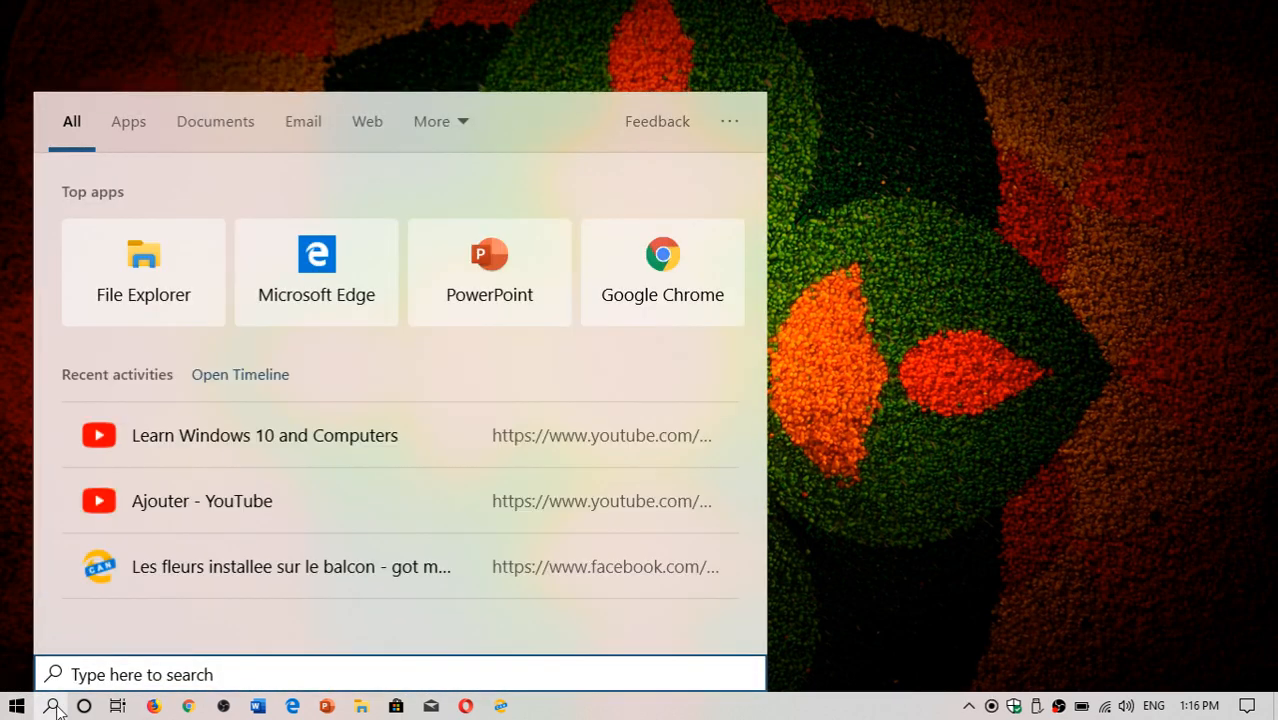
text(twi)
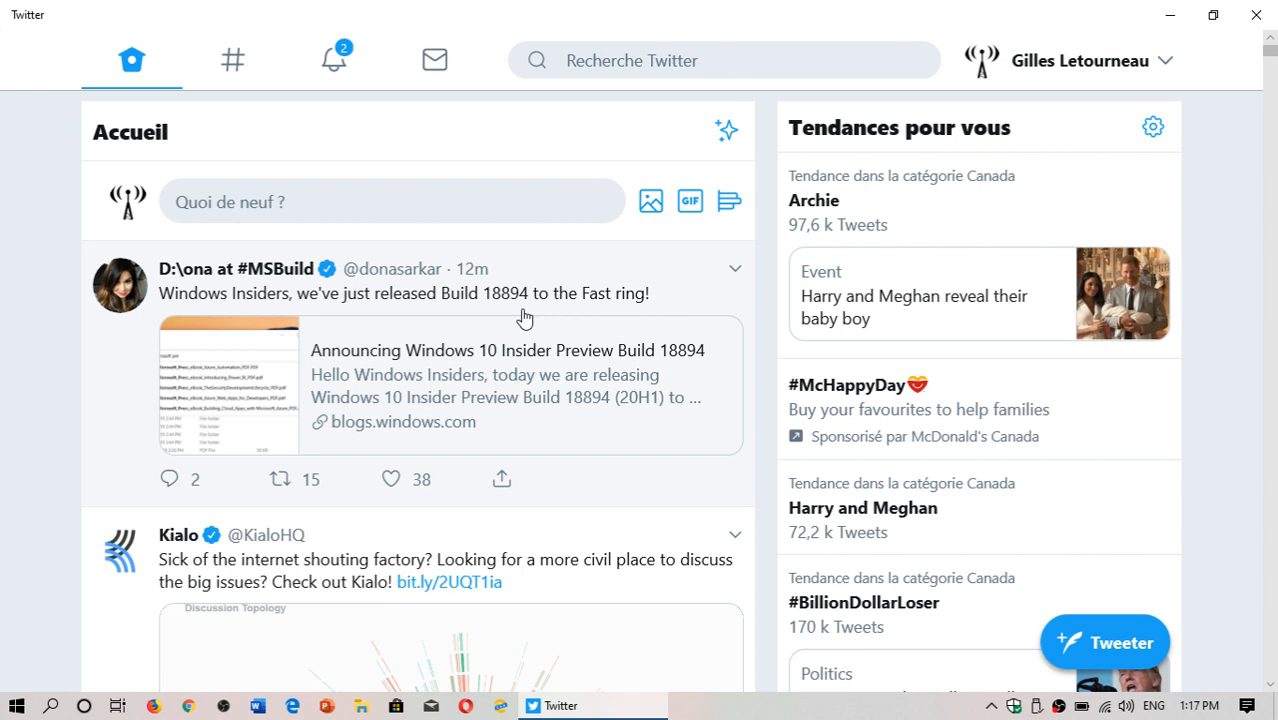
mouse_move(525, 385)
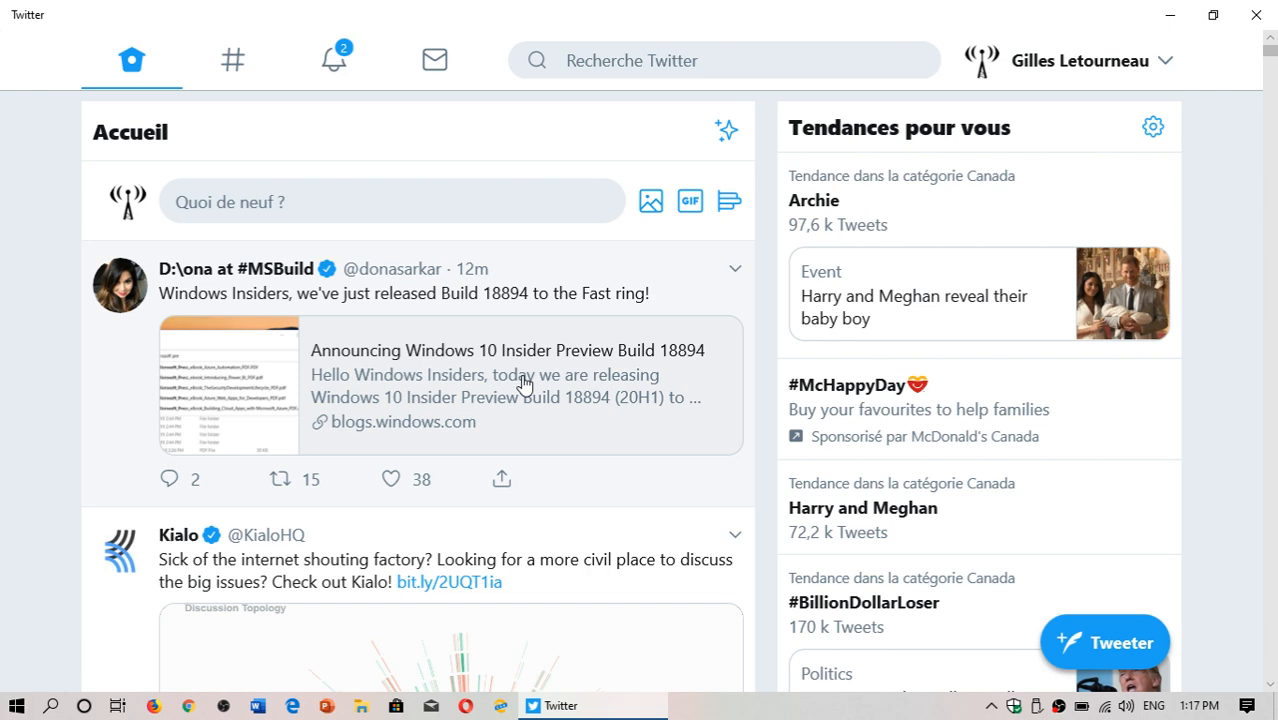
mouse_move(537, 362)
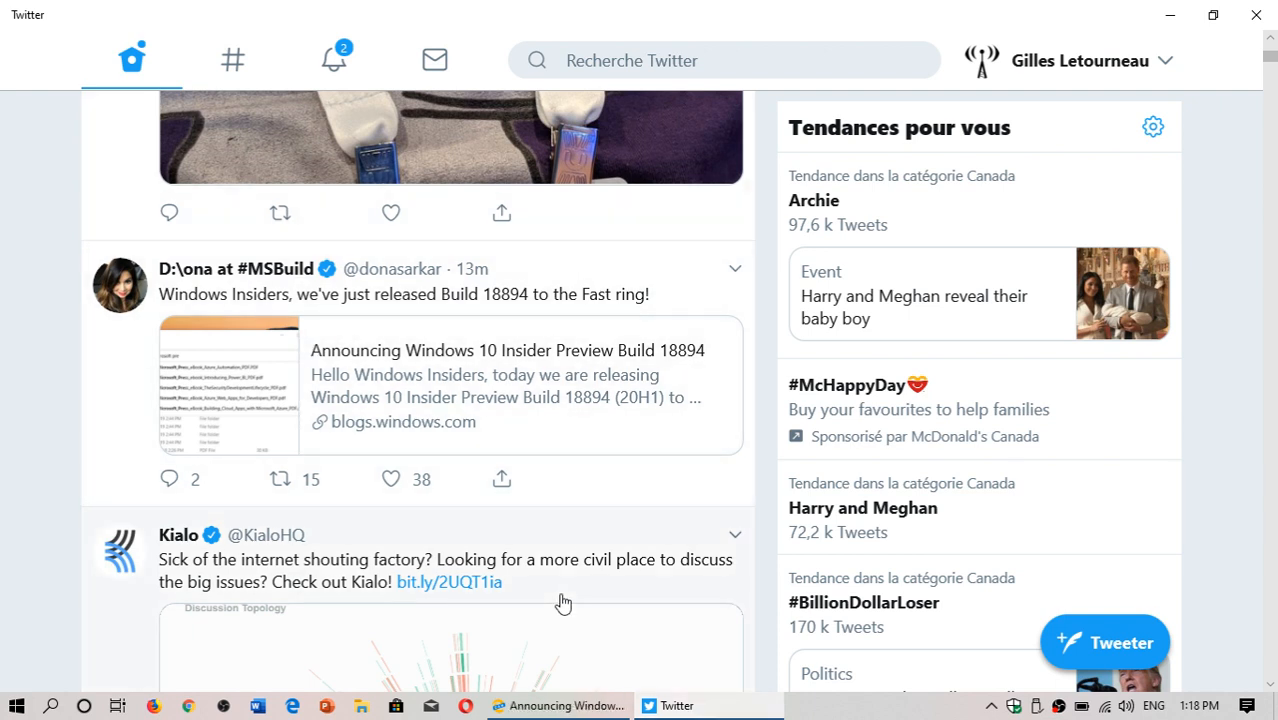
Scroll through the Build 18894 post in Edge and close the duplicate tab.
click(560, 705)
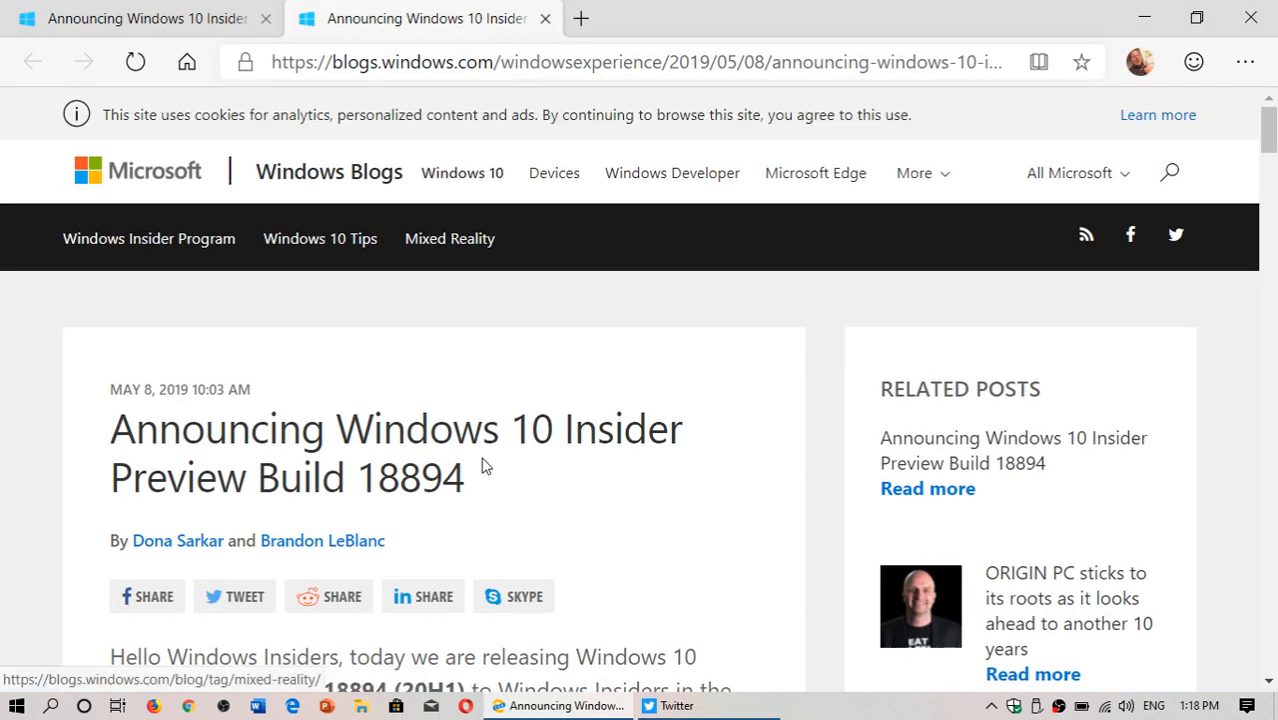
scroll(down, 3)
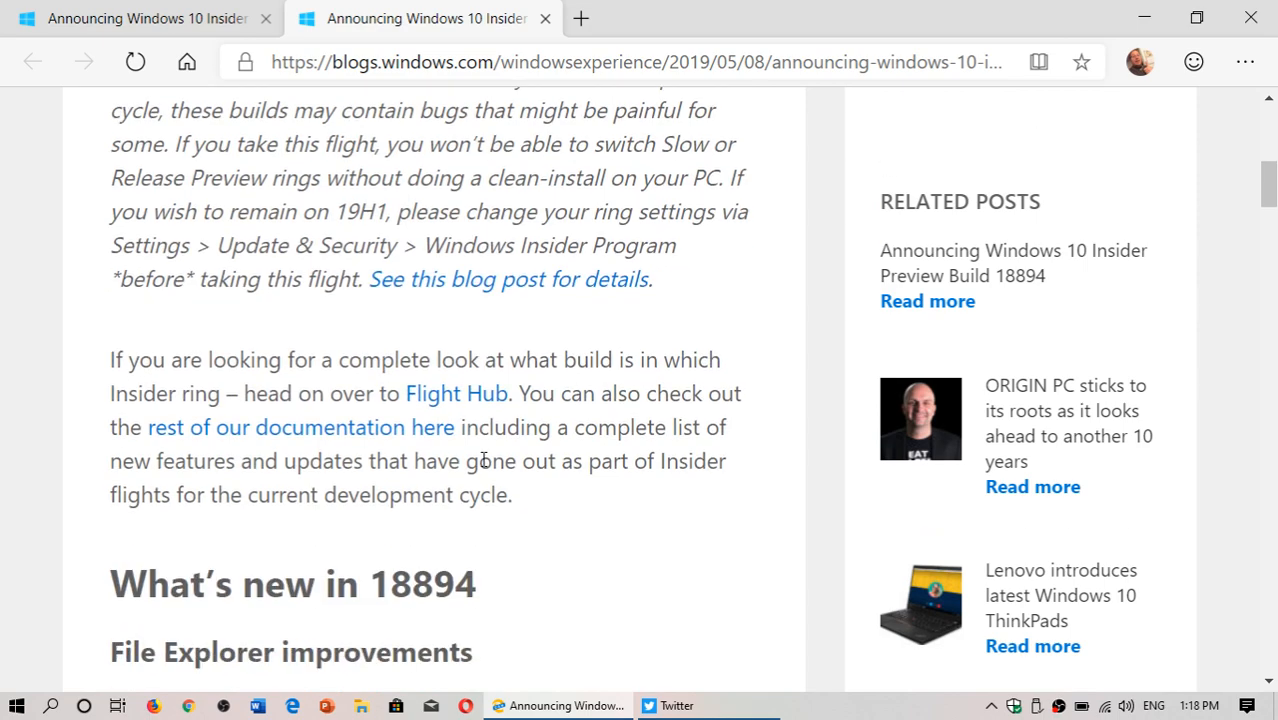
scroll(down, 3)
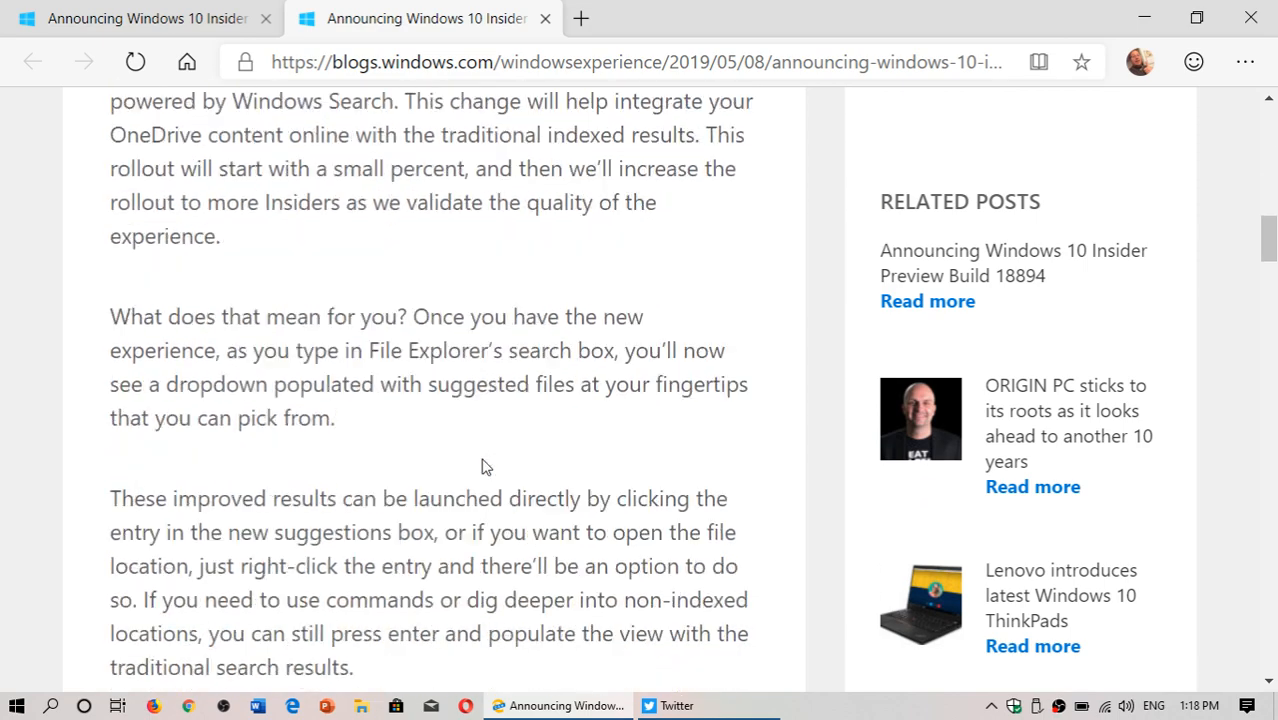
scroll(down, 3)
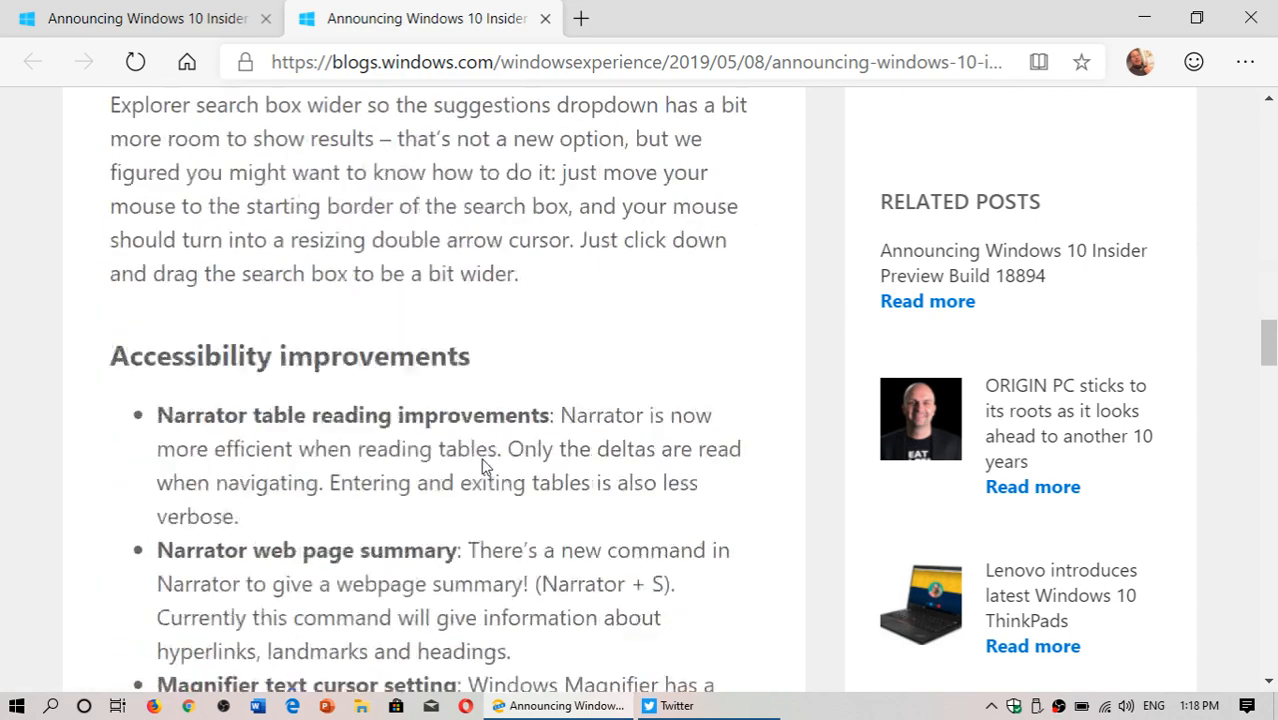
scroll(down, 3)
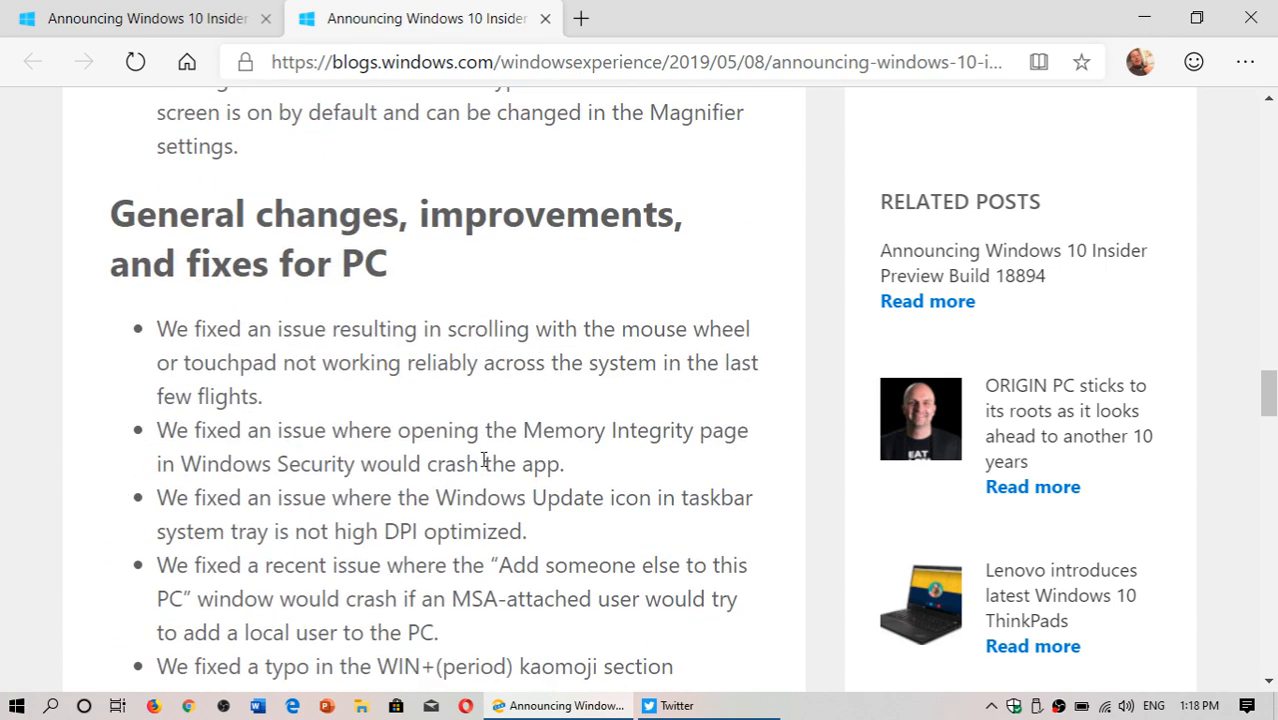
mouse_move(546, 18)
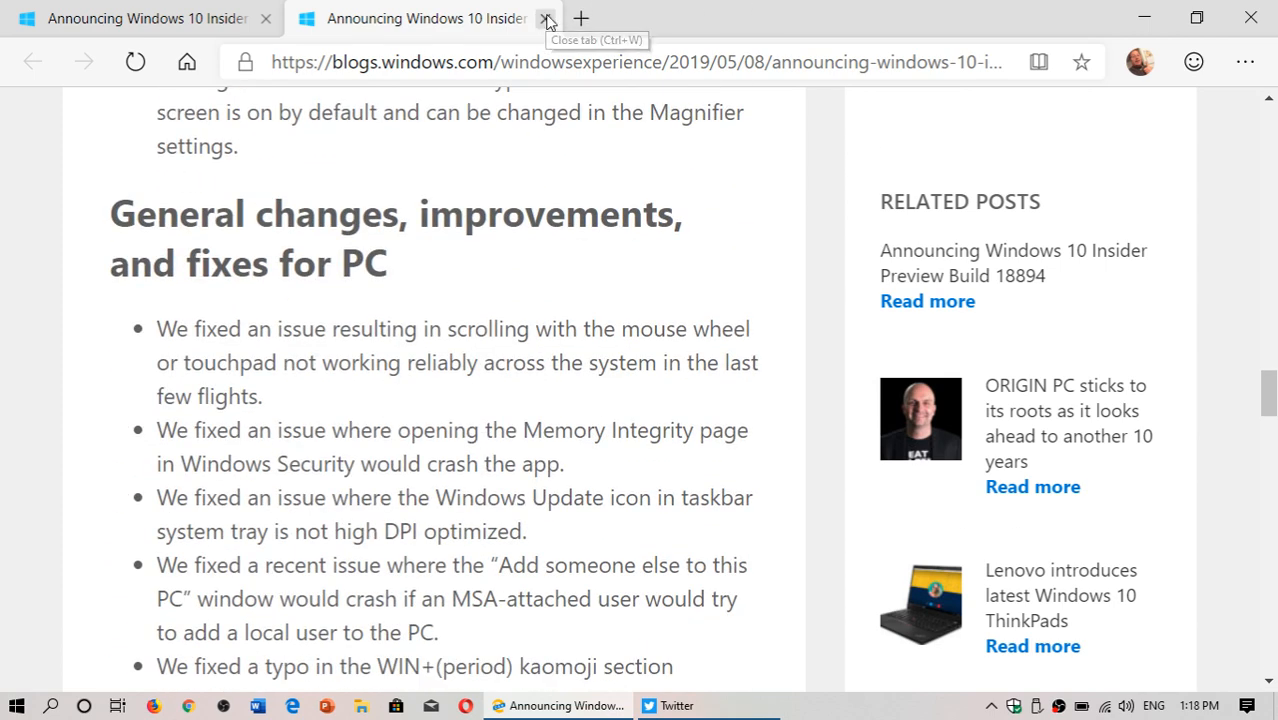
click(546, 18)
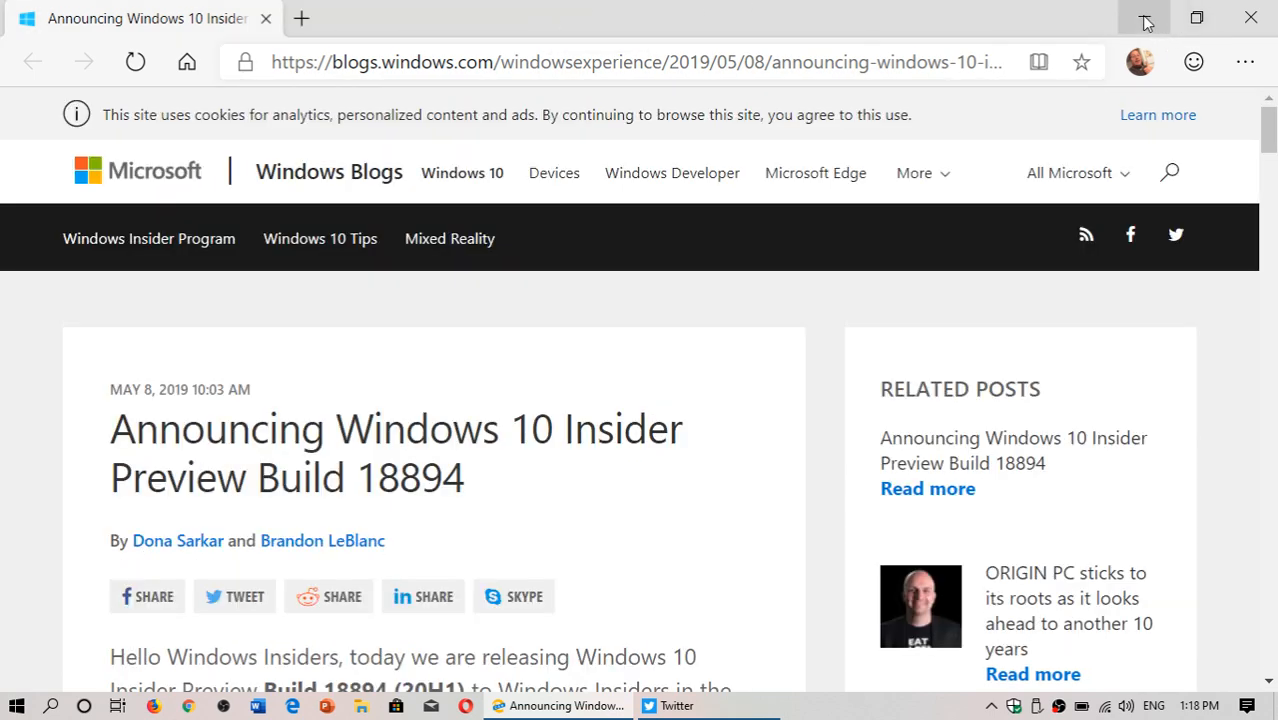
Minimize the Edge blog post window and the Twitter window.
click(675, 705)
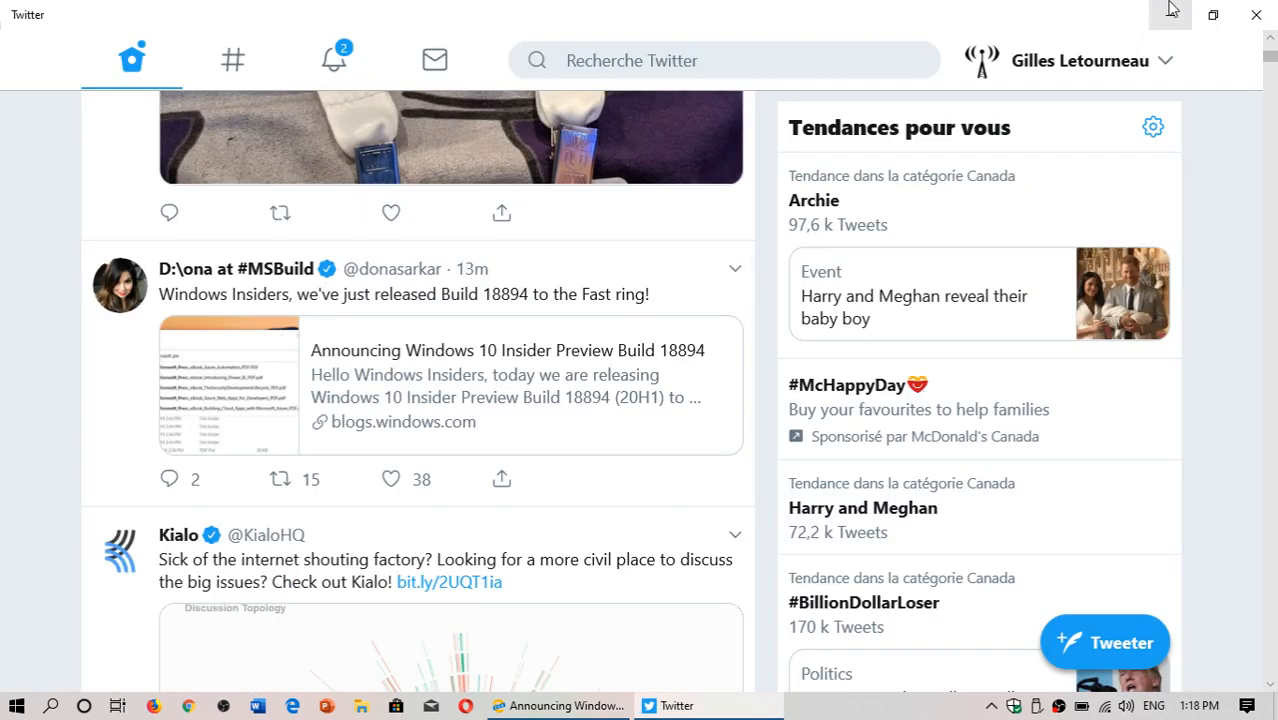
click(1255, 15)
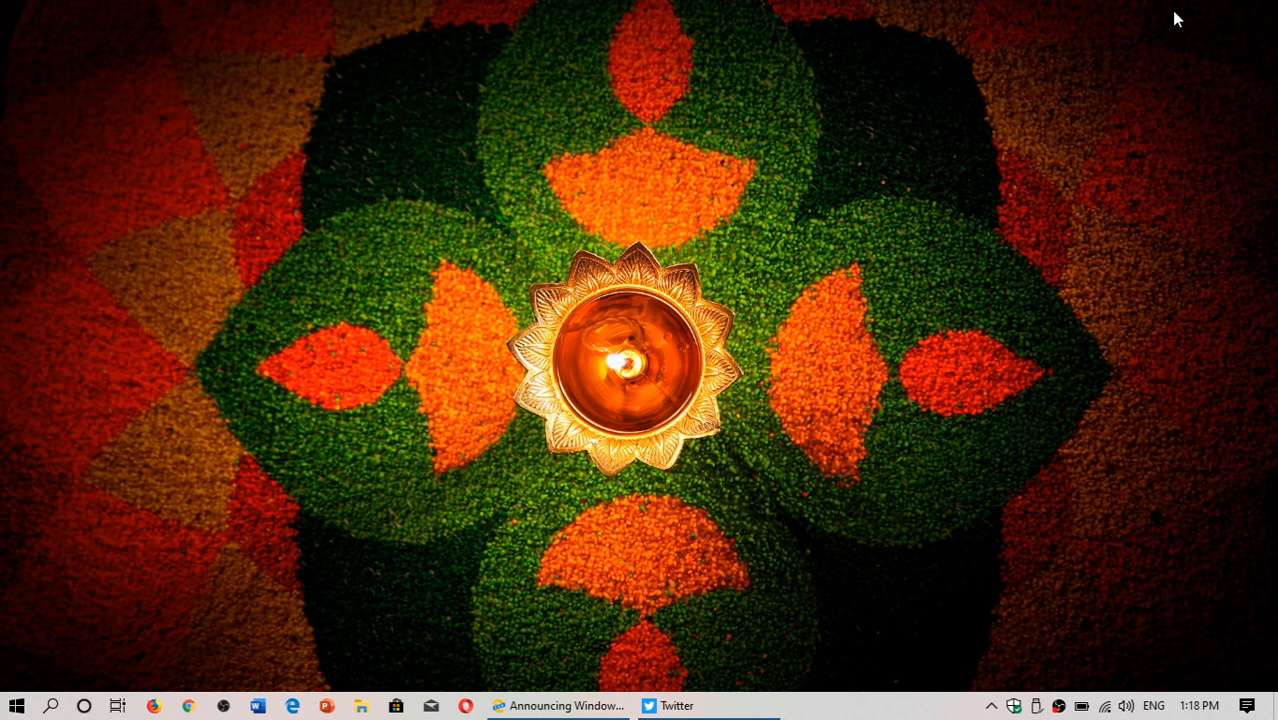
mouse_move(904, 128)
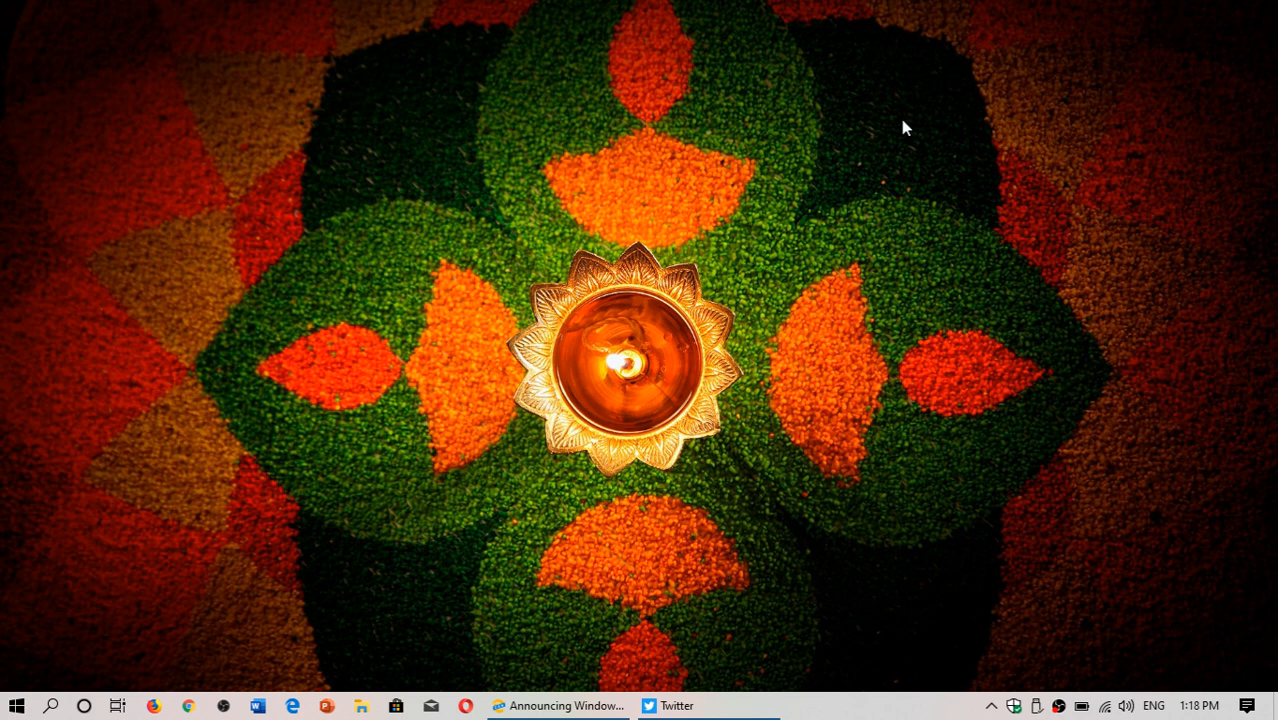
mouse_move(707, 330)
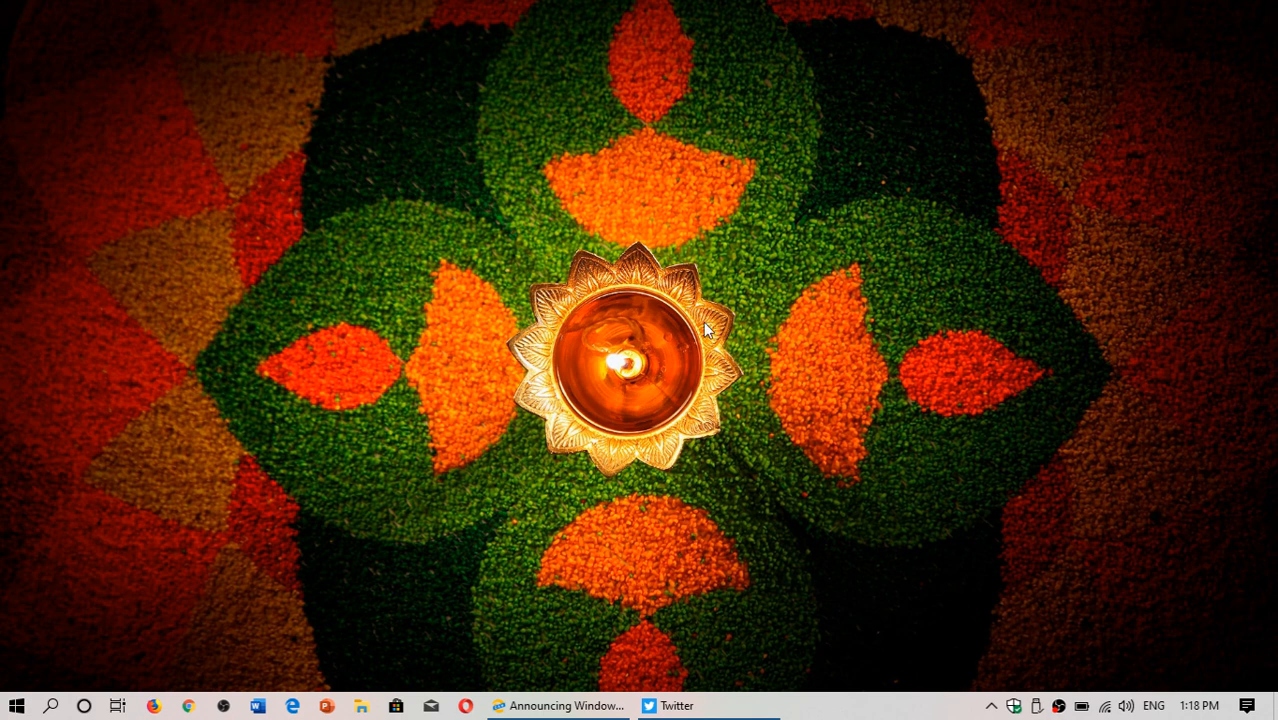
mouse_move(695, 662)
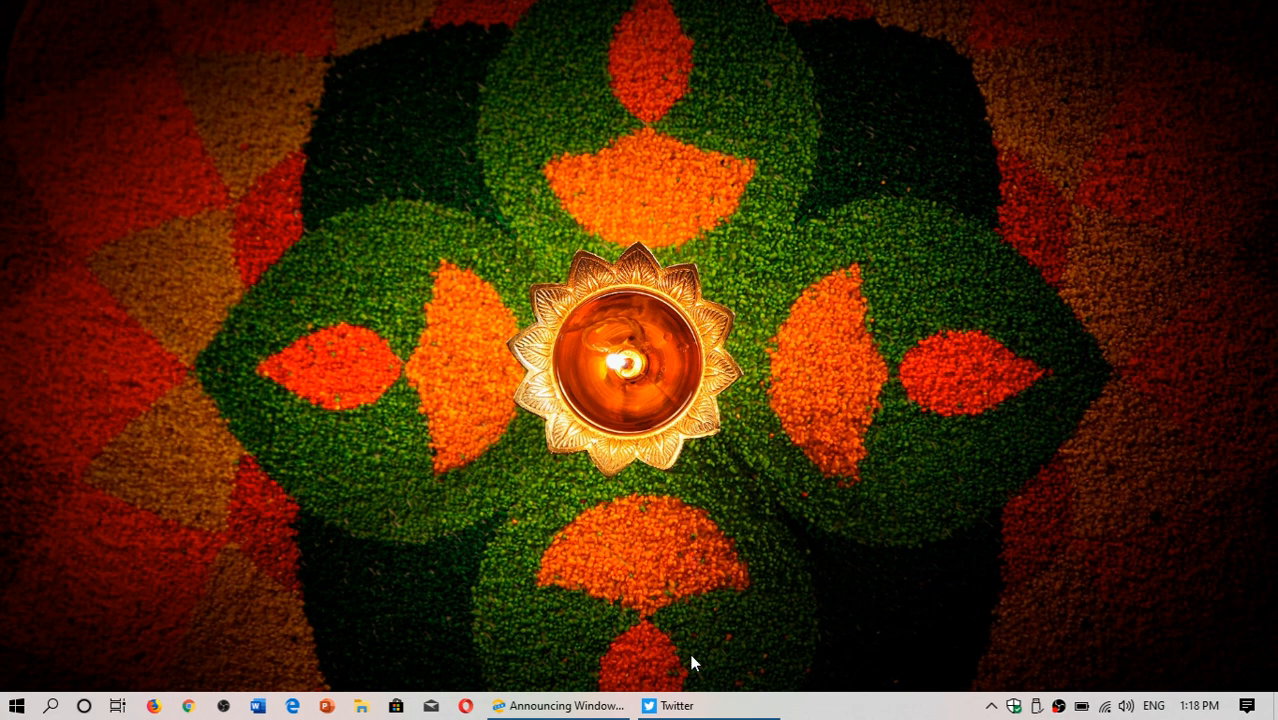